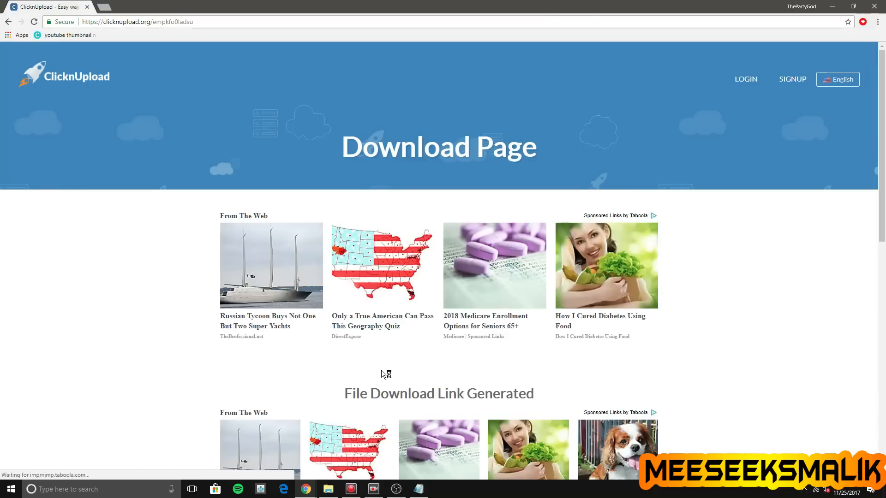
mouse_move(304, 489)
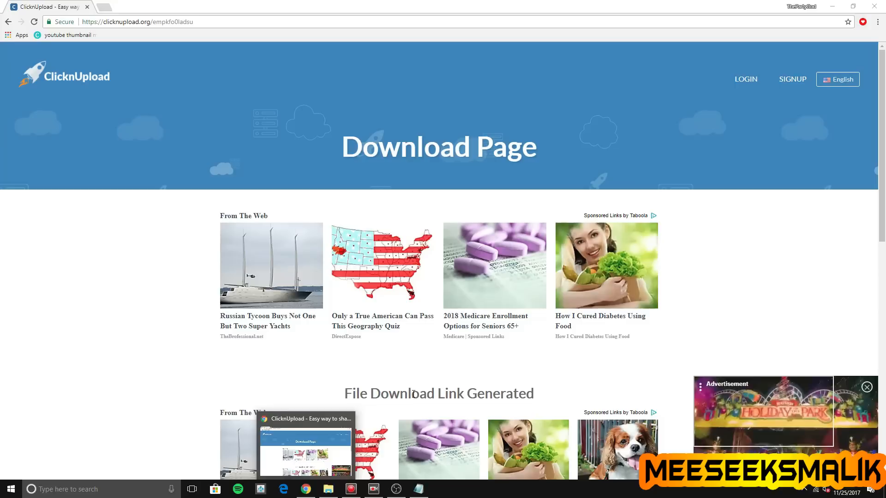
- Start the MinVerChk.rar download from the ClicknUpload page
scroll(down, 3)
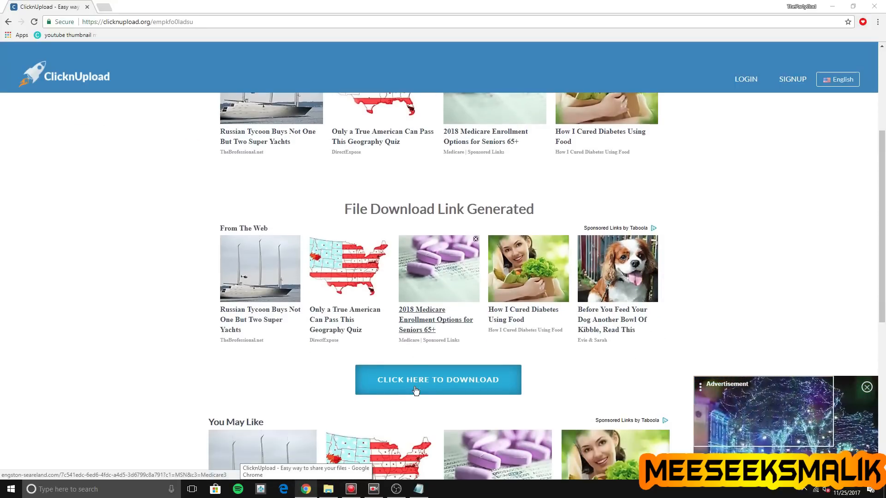
scroll(down, 3)
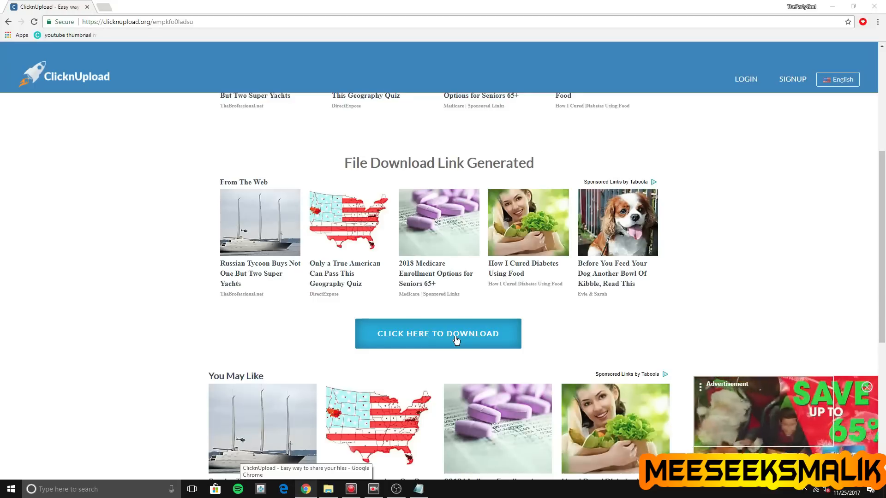
click(438, 333)
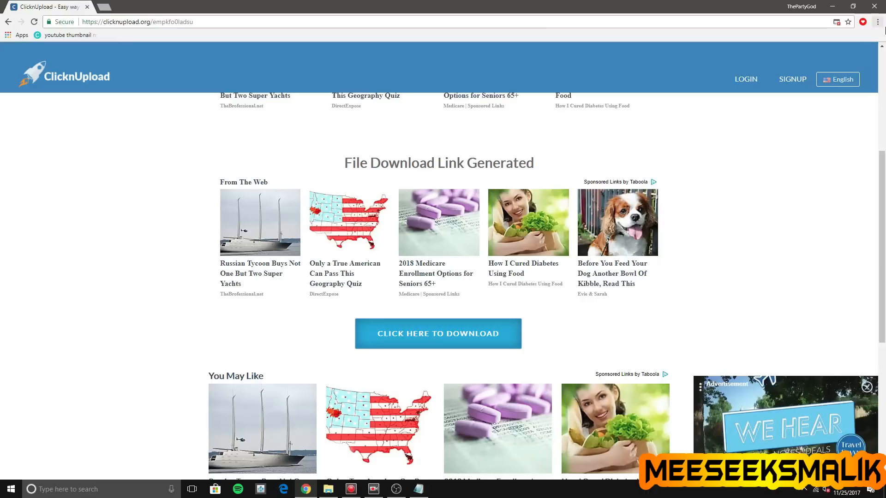
- Check Chrome's Downloads list, still empty, then return to the ClicknUpload page
click(877, 21)
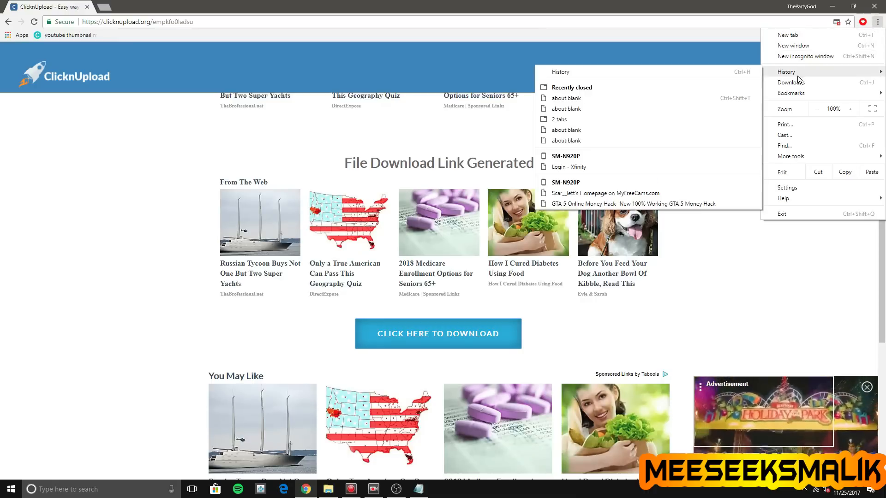
click(791, 82)
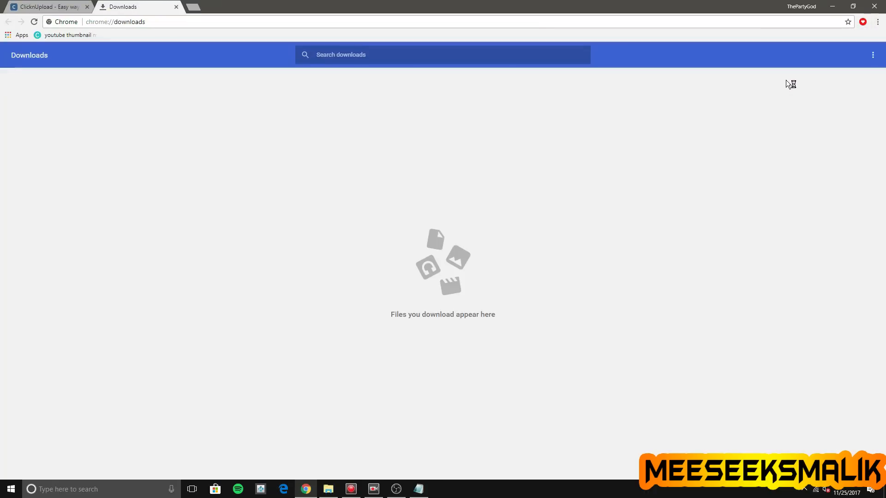
mouse_move(210, 7)
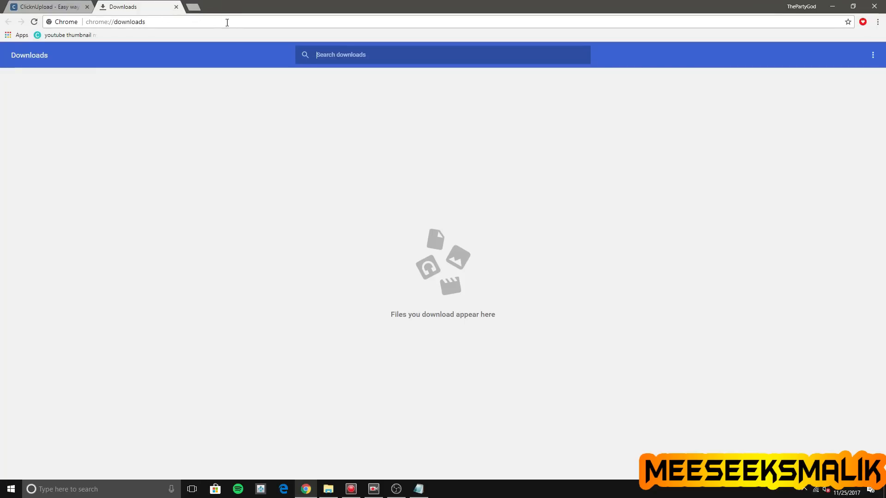
click(48, 6)
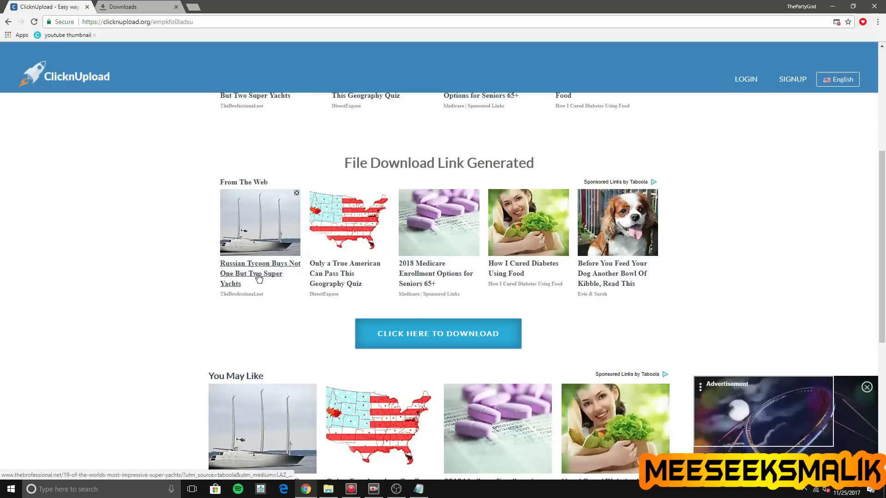
- View MinVerChk.rar in WinRAR, confirming it holds PS3UPDAT.PUP, then close it
click(437, 333)
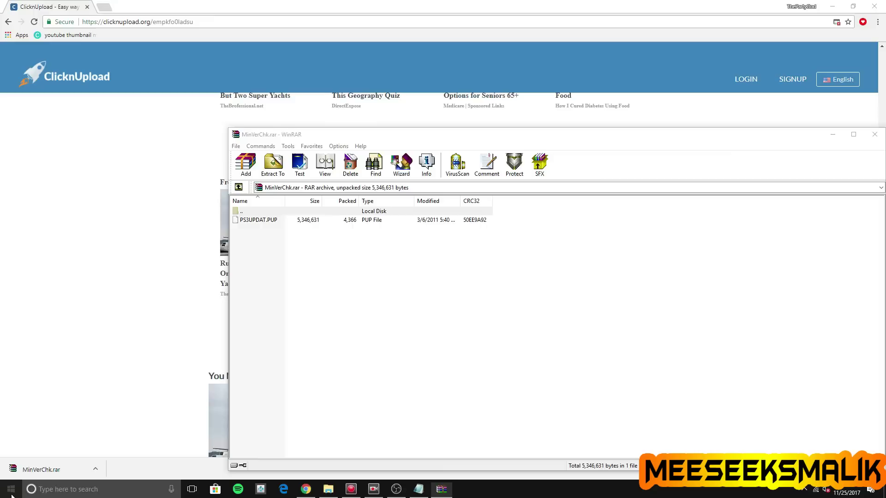
click(10, 489)
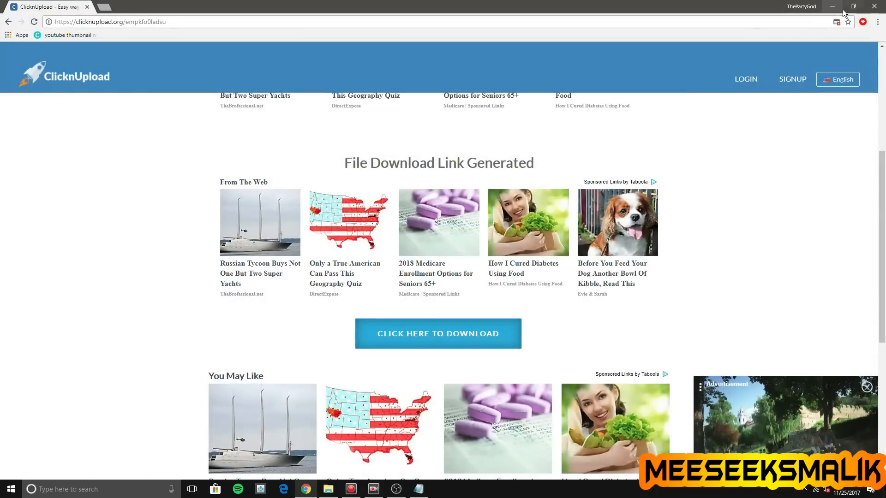
- Minimise Chrome and get NOR_NAND_writer_release_1.0_PS3Xploit.zip open in WinRAR
click(832, 7)
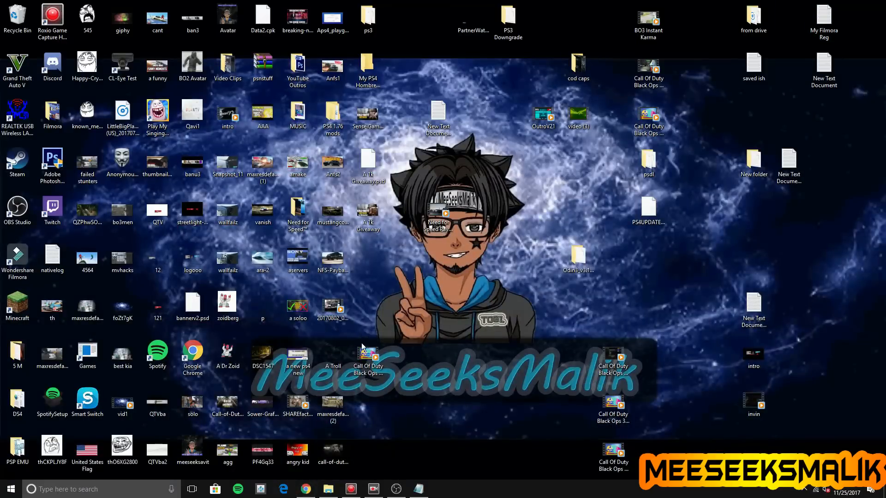
click(373, 489)
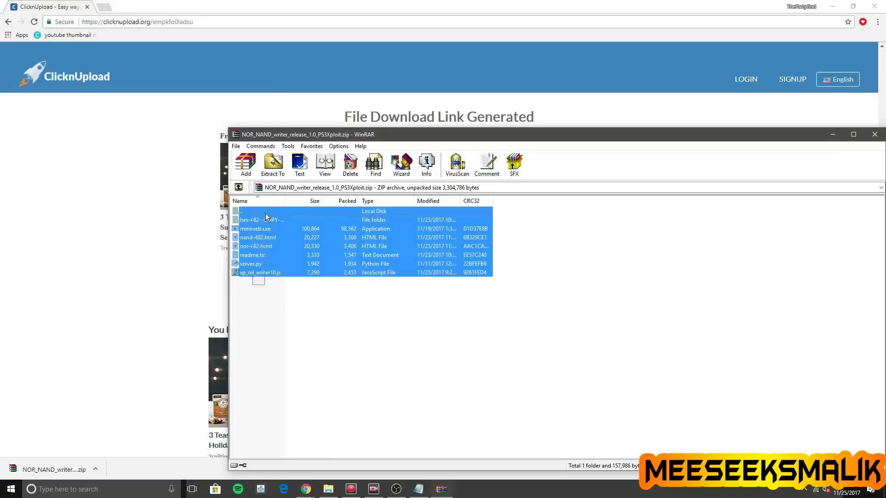
- Drag the NOR writer archive contents into the PS3 Downgrade folder
click(261, 219)
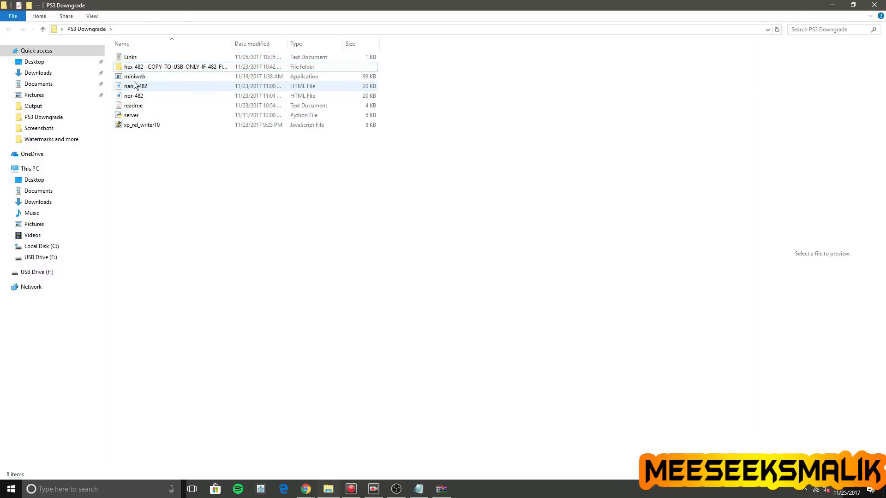
- Drag the hex-482 folder from PS3 Downgrade onto the MALIK 1 (G:) USB drive
click(173, 67)
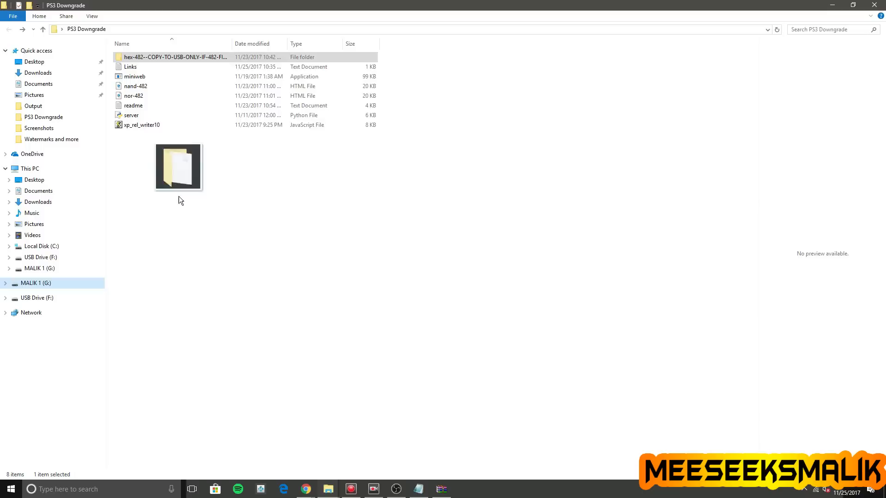
mouse_move(328, 490)
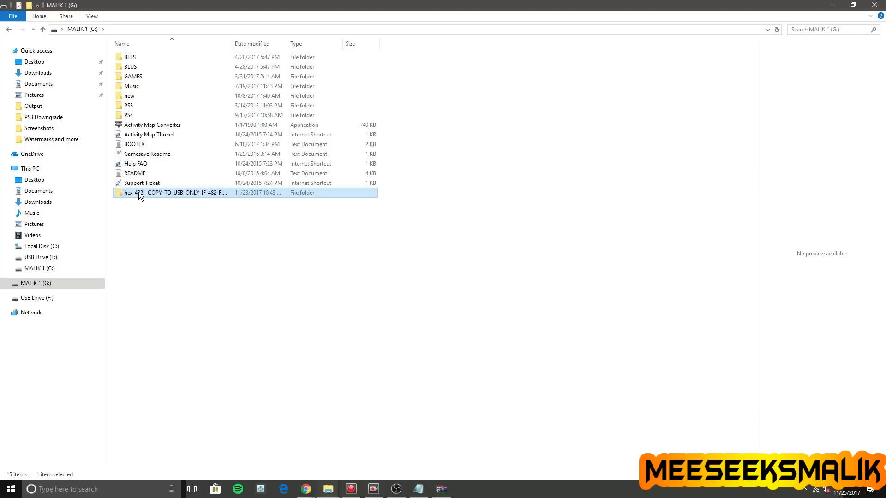
- Copy flsh.hex from the hex-482 folder for pasting at the G: drive root
double_click(176, 193)
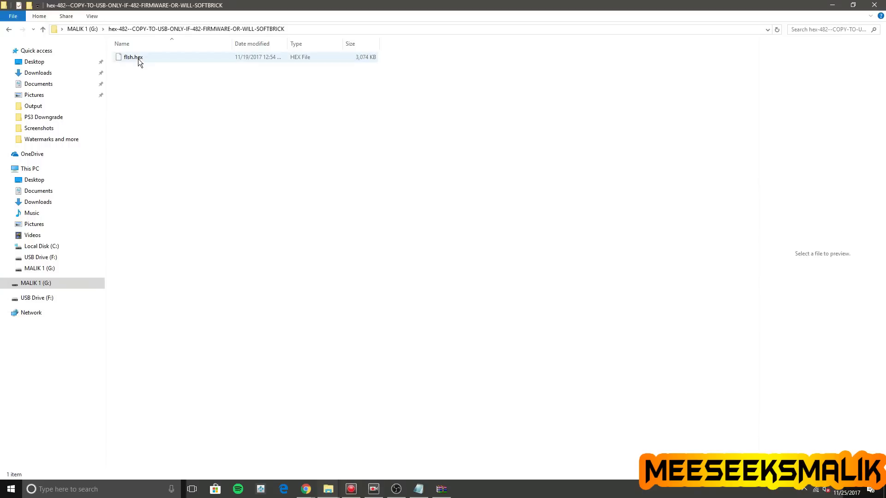
right_click(133, 57)
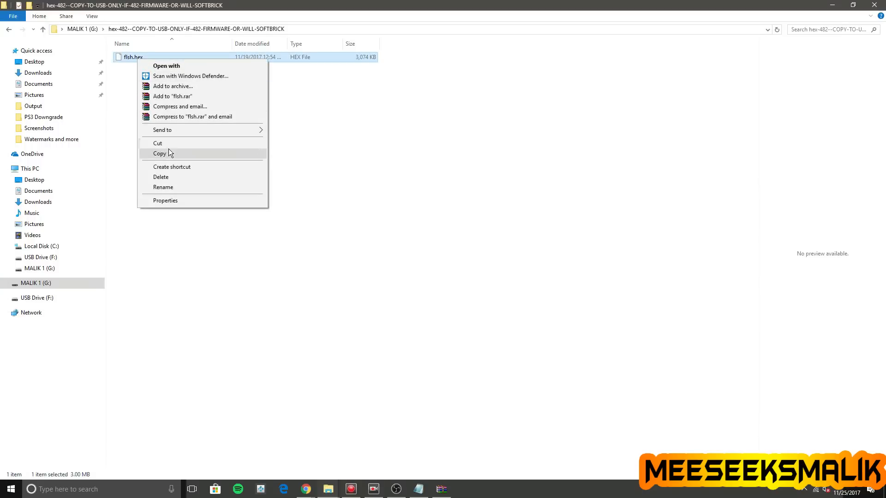
click(159, 153)
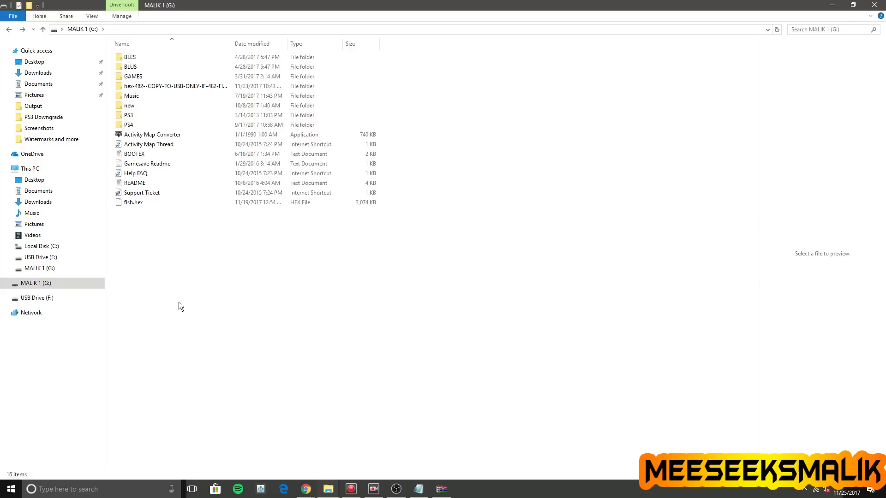
- Select flsh.hex at the root of MALIK 1 (G:) to confirm it is there
click(133, 202)
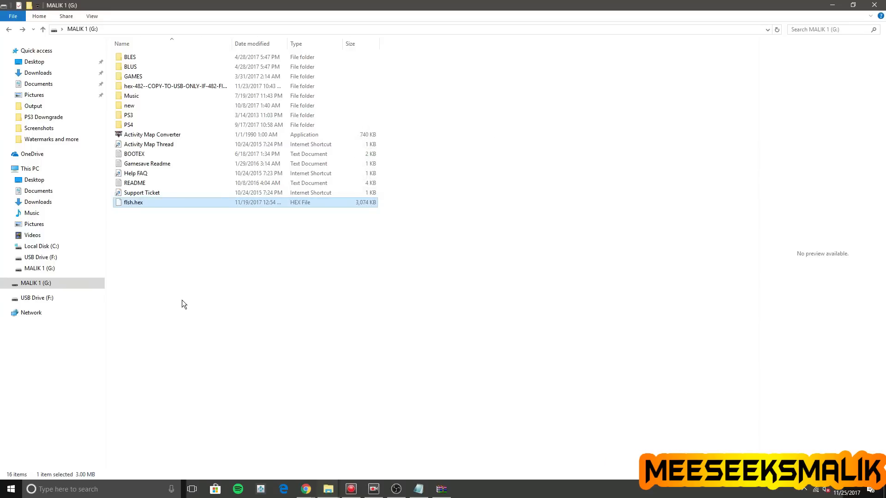
mouse_move(254, 234)
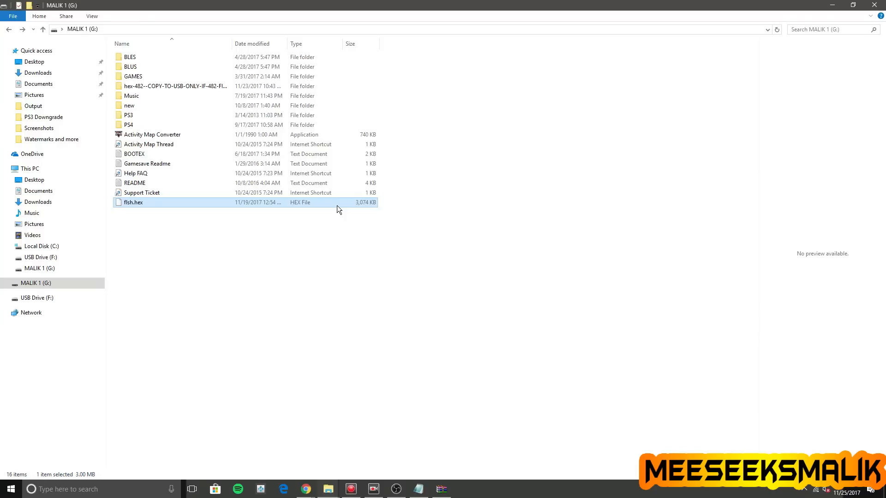
mouse_move(734, 5)
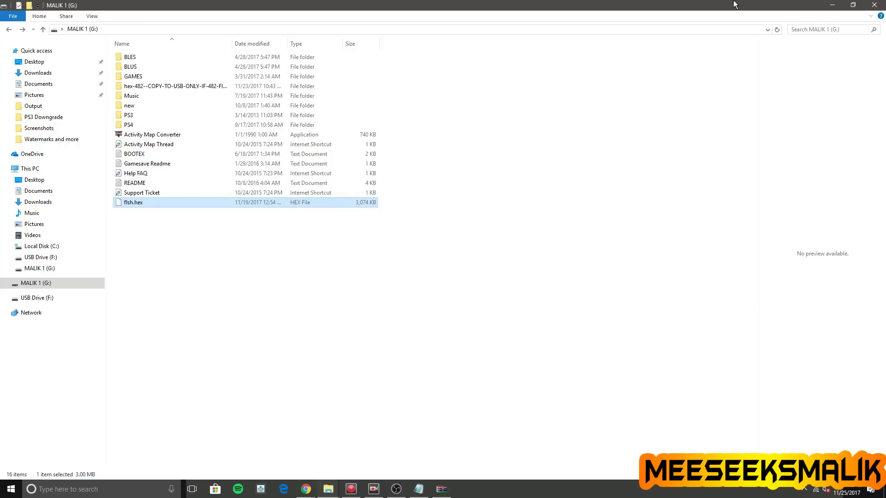
mouse_move(822, 6)
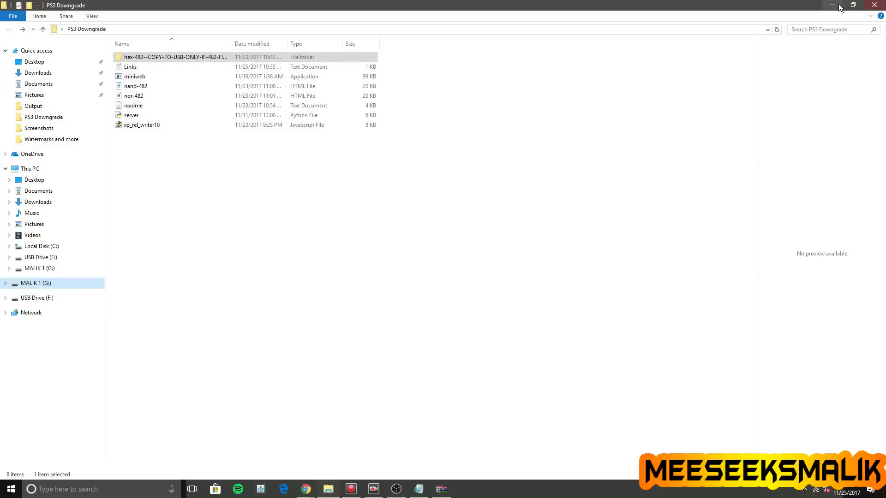
- Minimise the PS3 Downgrade folder and the PS3Xploit archive windows
click(832, 5)
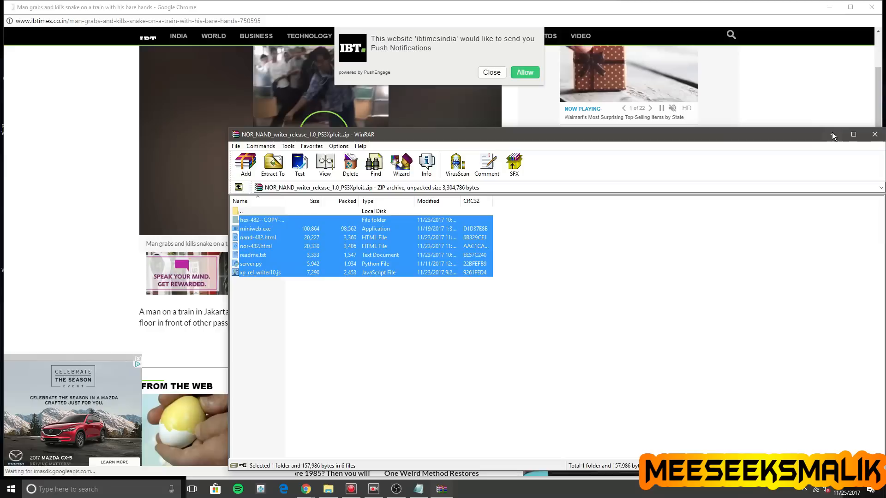
click(874, 135)
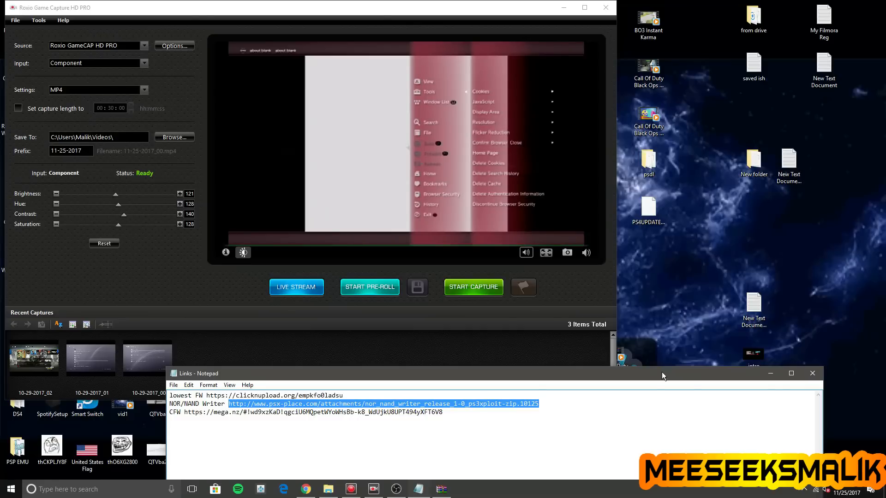
- Focus the Roxio capture window showing the PS3 NOR writer exploit page
click(485, 153)
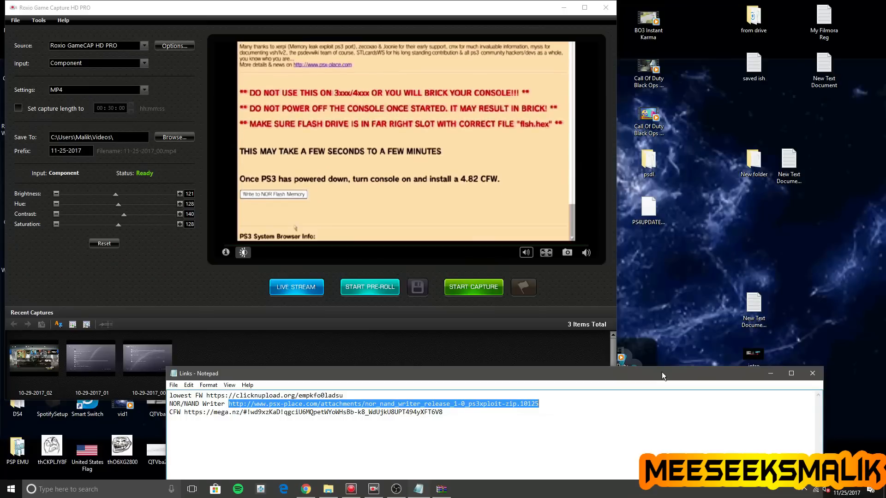
scroll(up, 3)
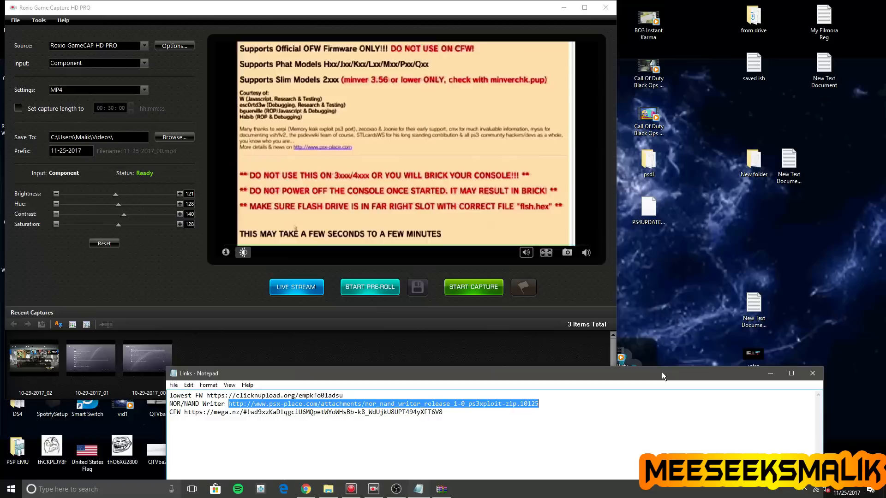
scroll(down, 3)
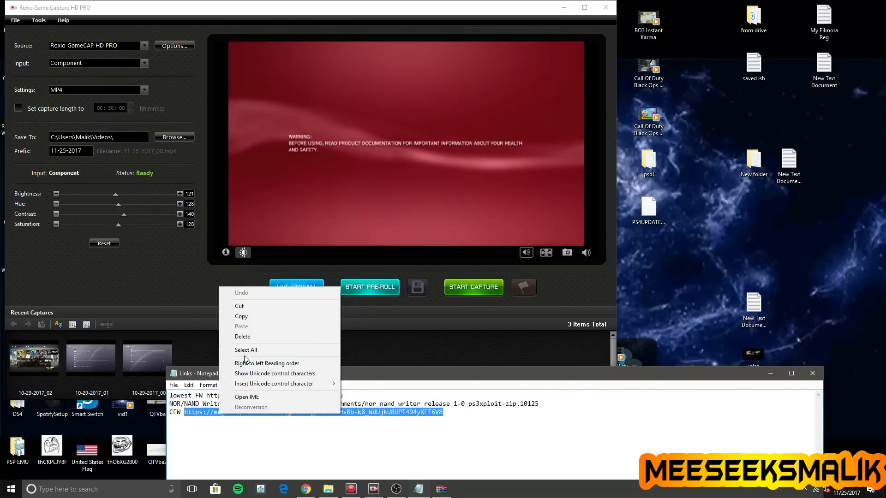
- Dismiss the Notepad context menu while the PS3 reboots to its login screen
click(315, 449)
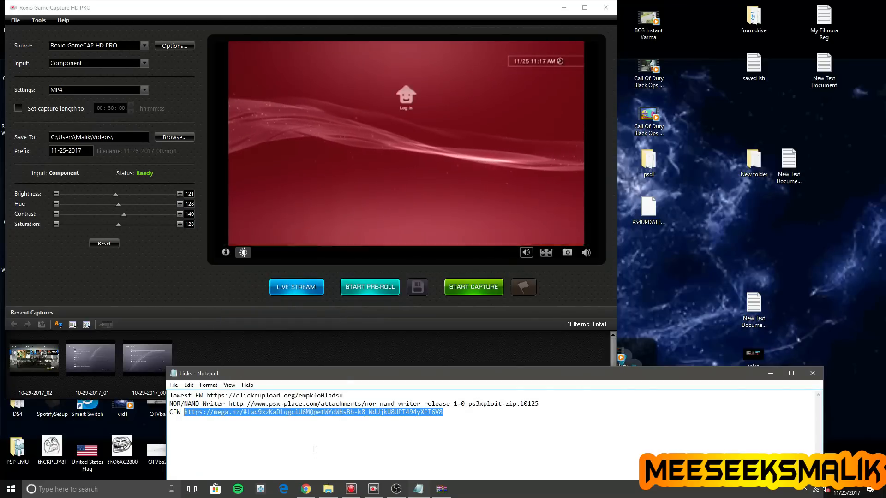